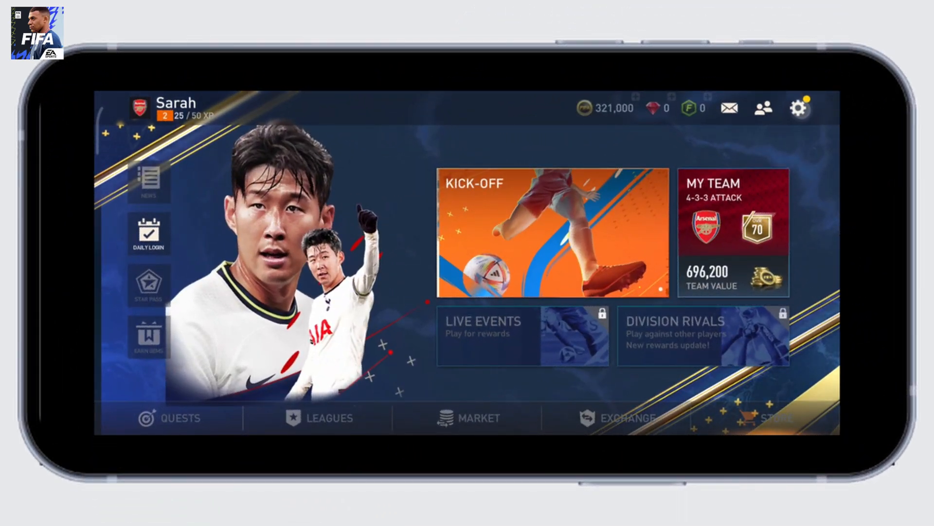
Bring up the Edit settings panel from the gear icon on the home screen.
left_click(799, 107)
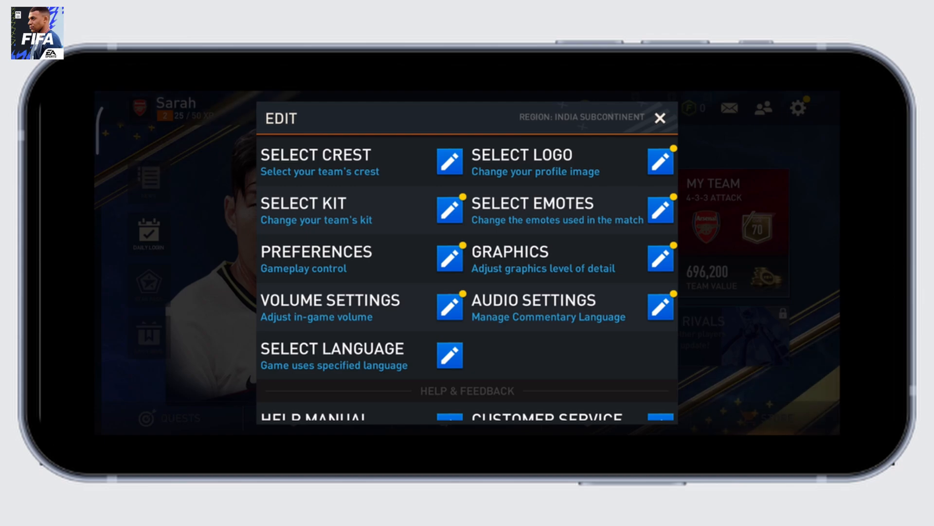
Set UI Effects to Low in Graphics, save, and acknowledge the restart-required notice.
left_click(659, 258)
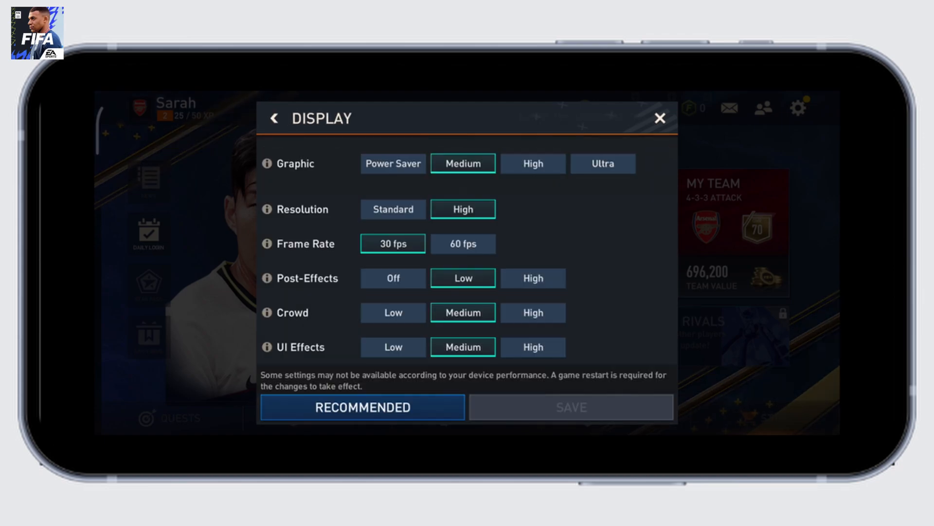
left_click(393, 347)
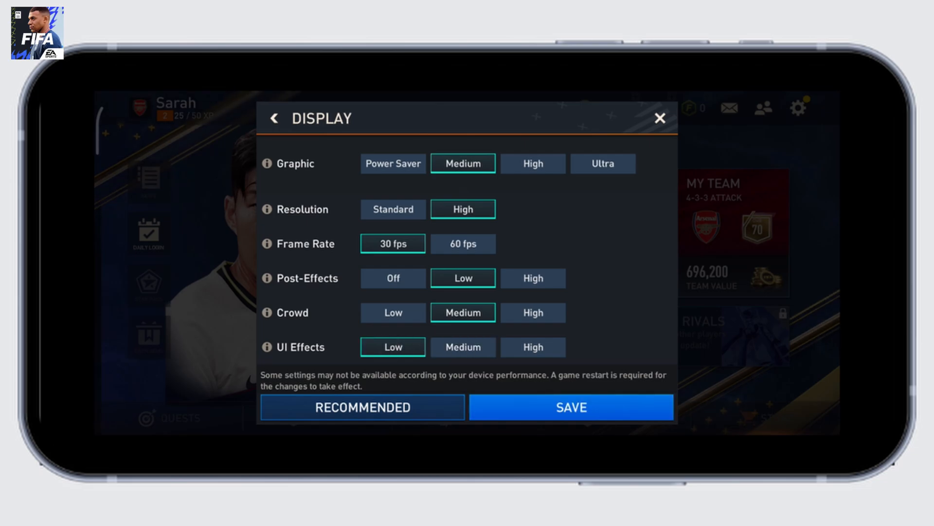
left_click(570, 407)
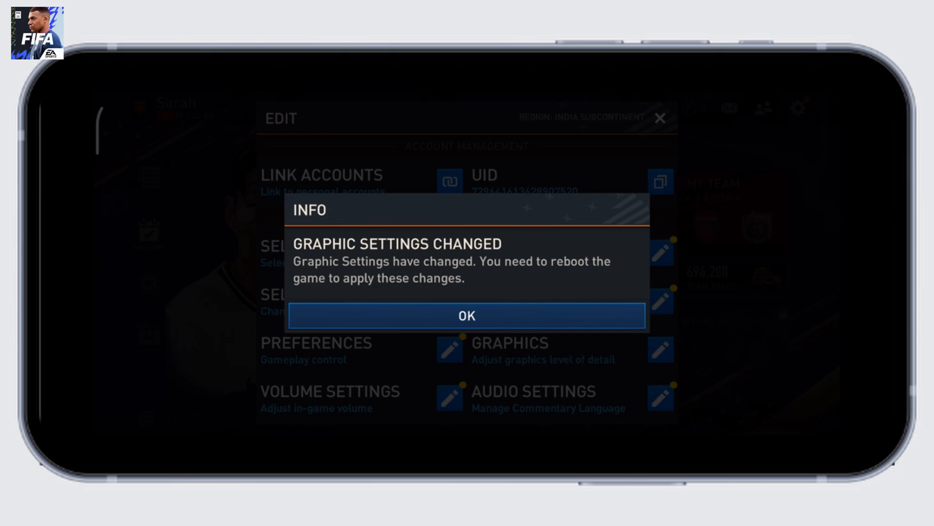
left_click(467, 316)
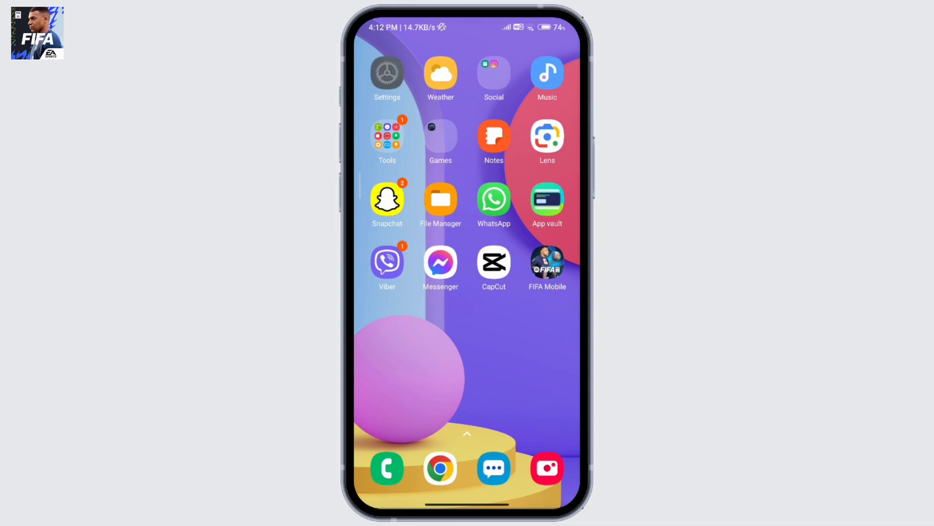
Go into the phone's Settings app and reach the Additional settings page.
left_click(387, 77)
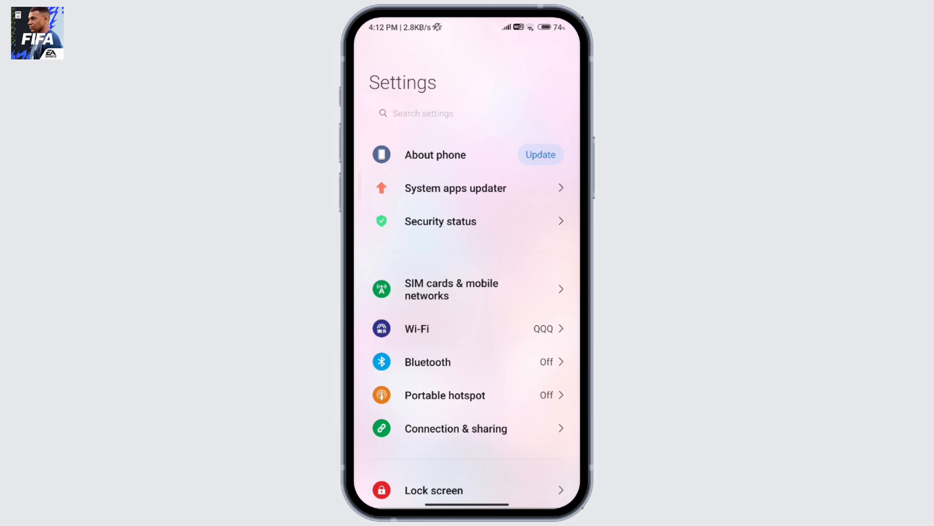
left_click(435, 155)
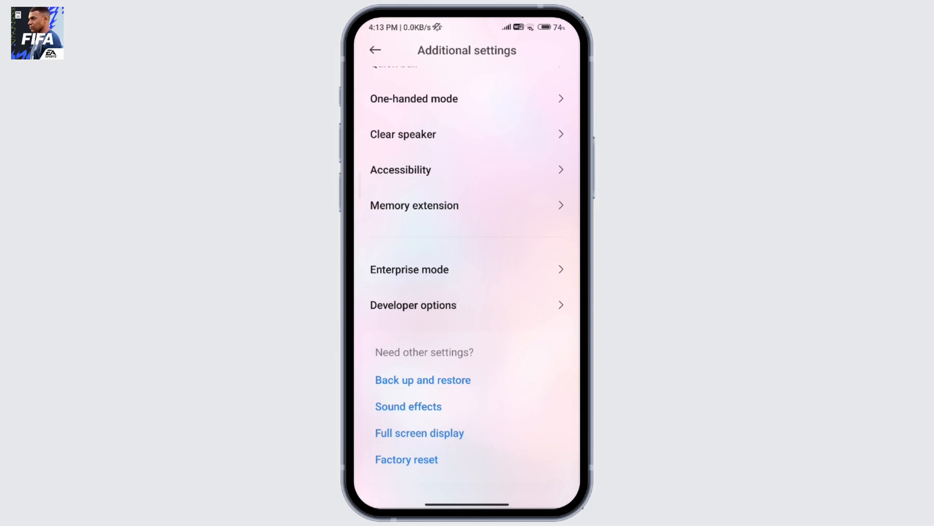
Review Developer options' display and rendering settings, then return to the home screen.
left_click(413, 305)
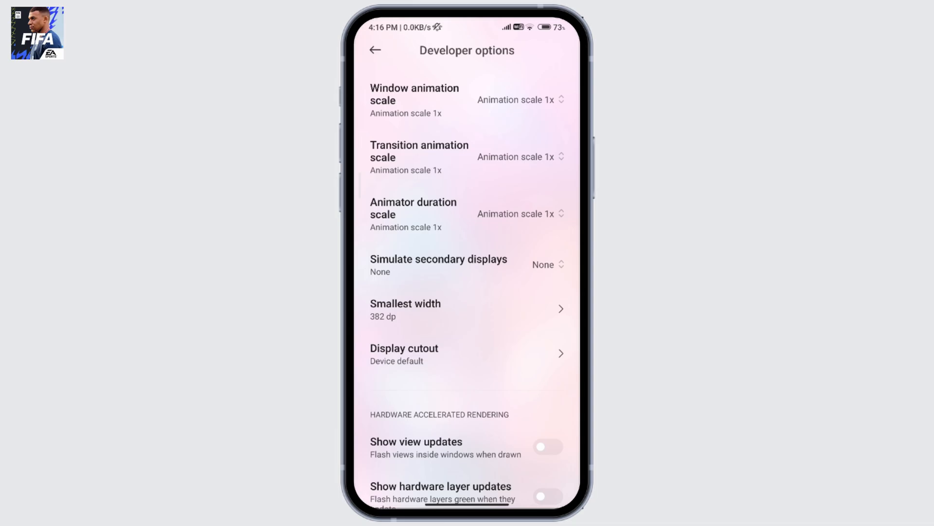
key("home")
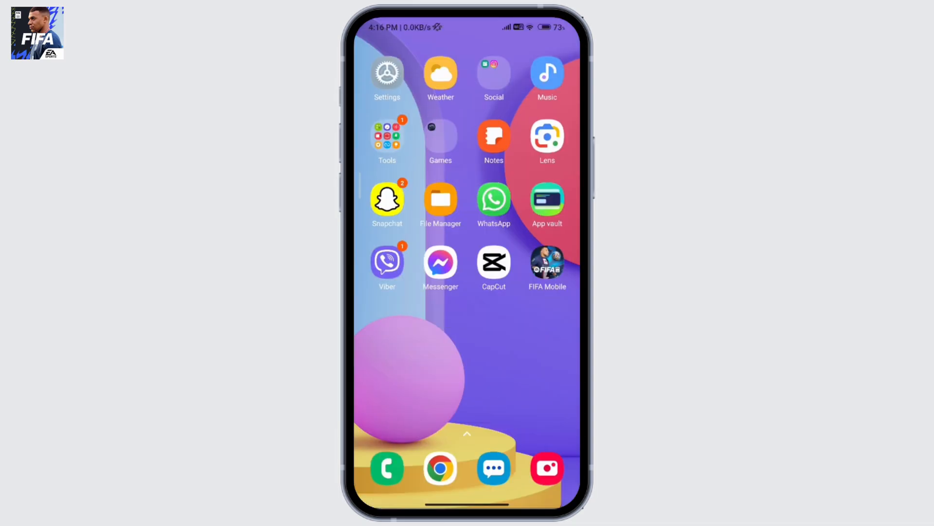